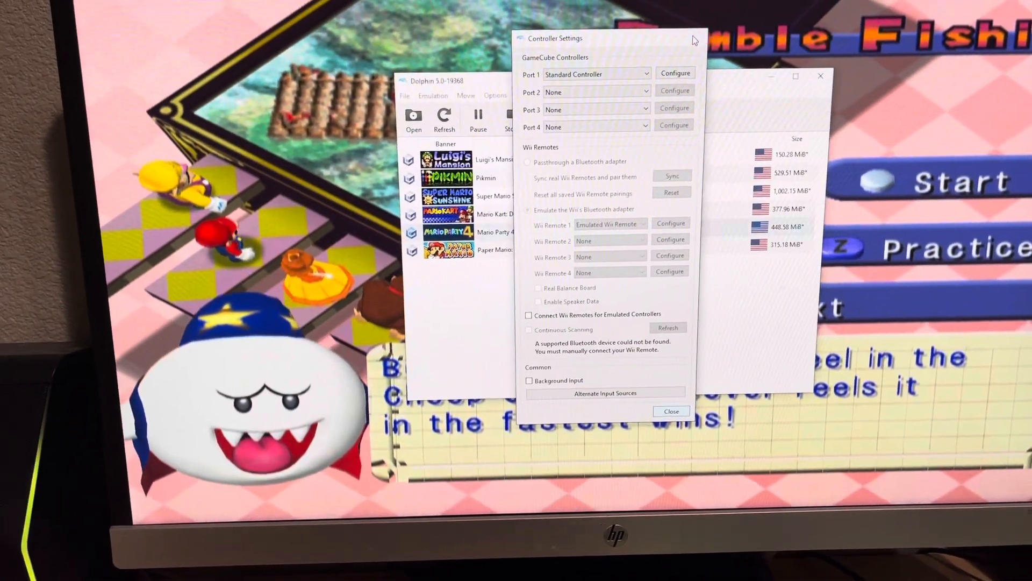
# Step: Show the Controller Settings window listing GameCube ports and Wii Remotes
pyautogui.click(670, 411)
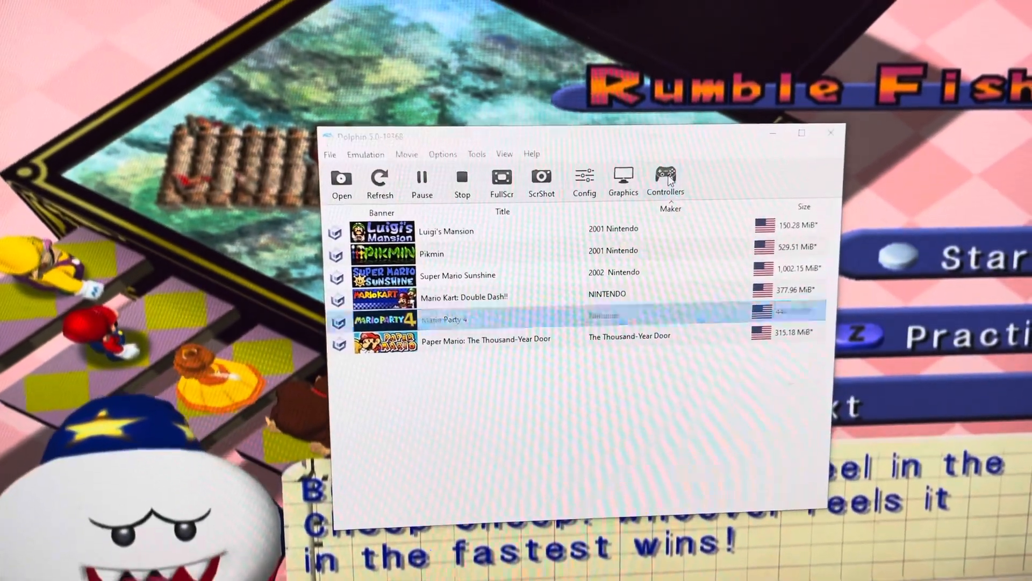
pyautogui.click(665, 183)
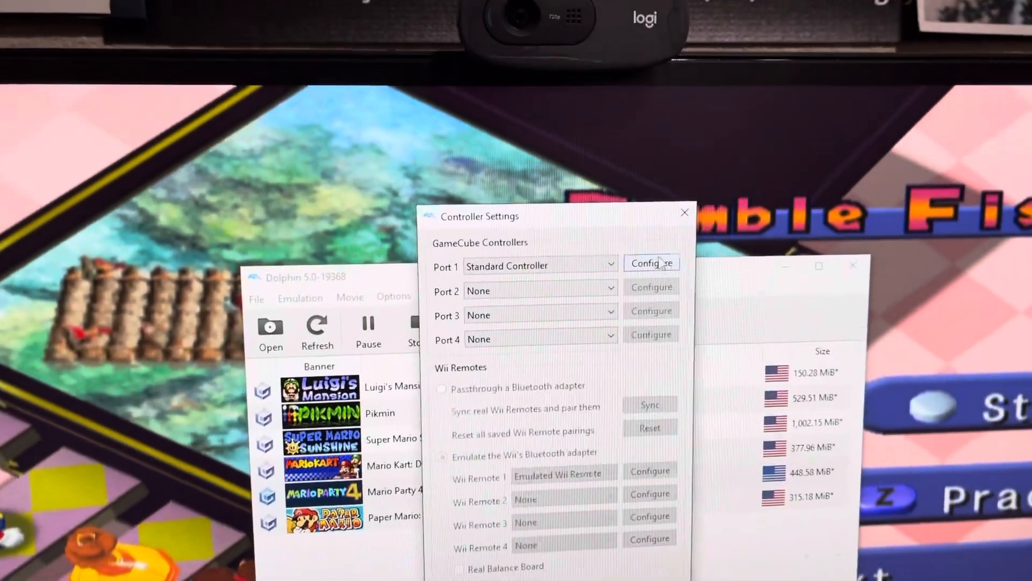
# Step: Configure the Xbox One controller mapped to GameCube Port 1
pyautogui.click(651, 263)
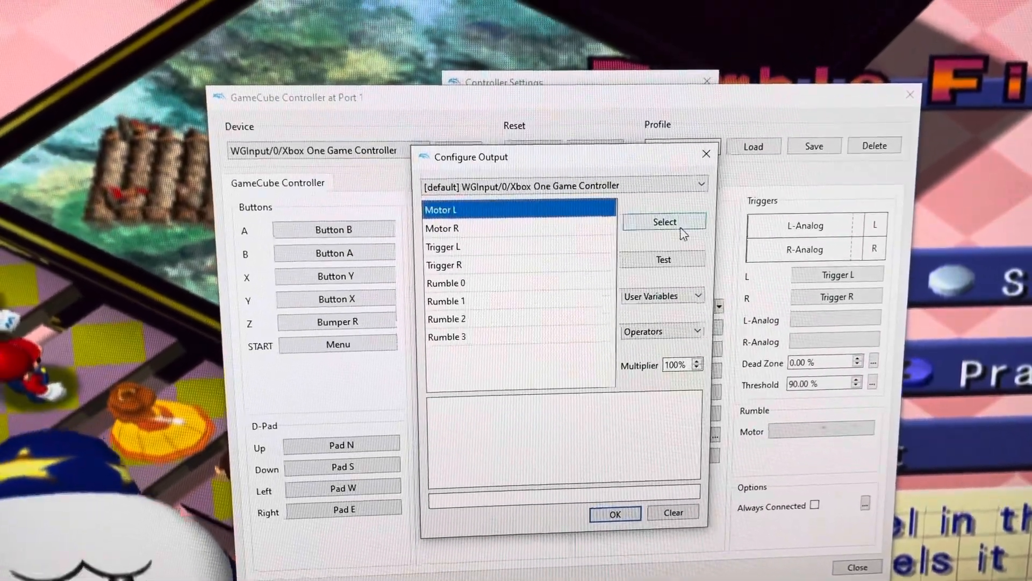
# Step: Build the rumble output expression Motor L | Motor R using the Or operator
pyautogui.click(664, 221)
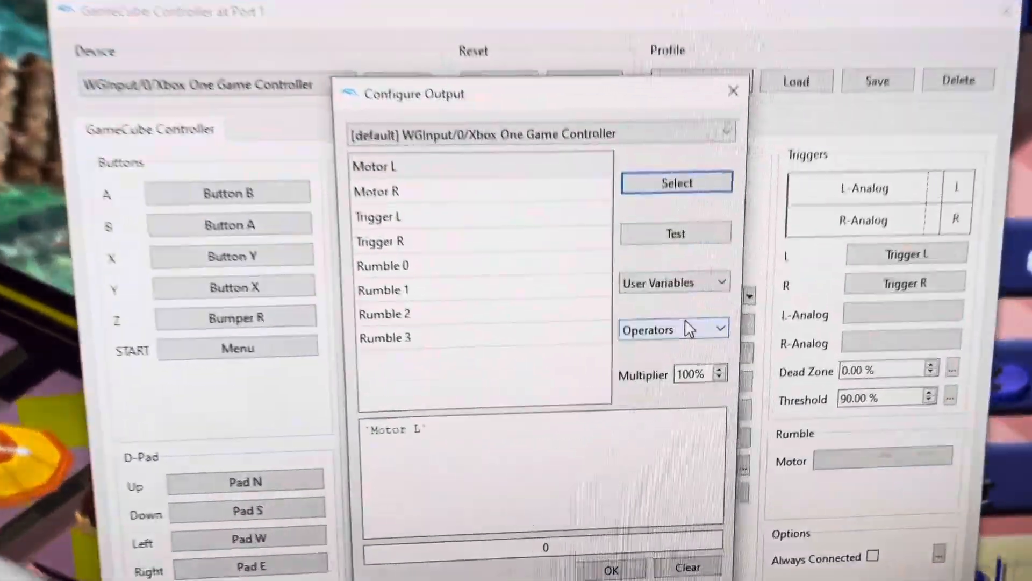
pyautogui.click(673, 329)
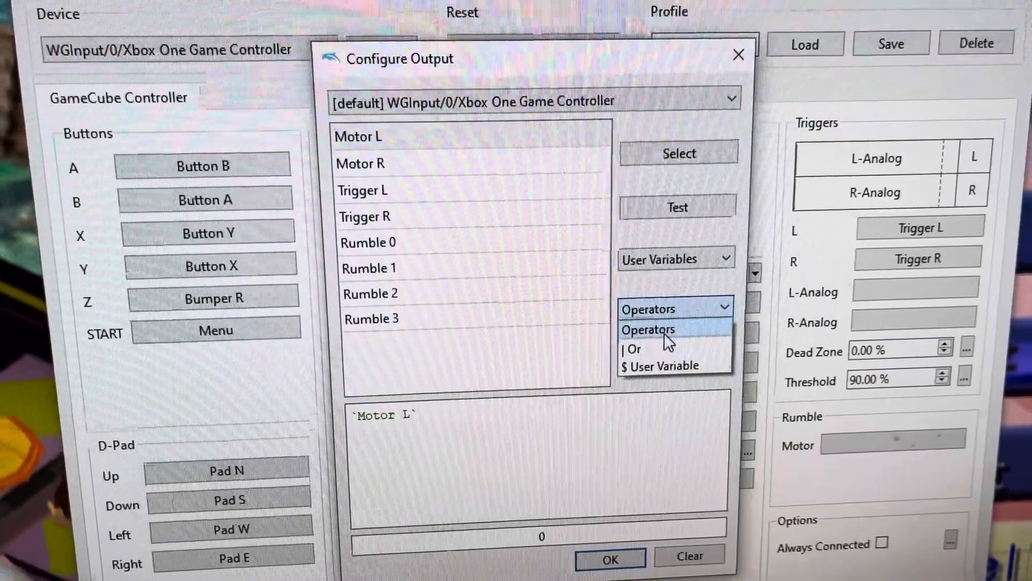
pyautogui.click(648, 329)
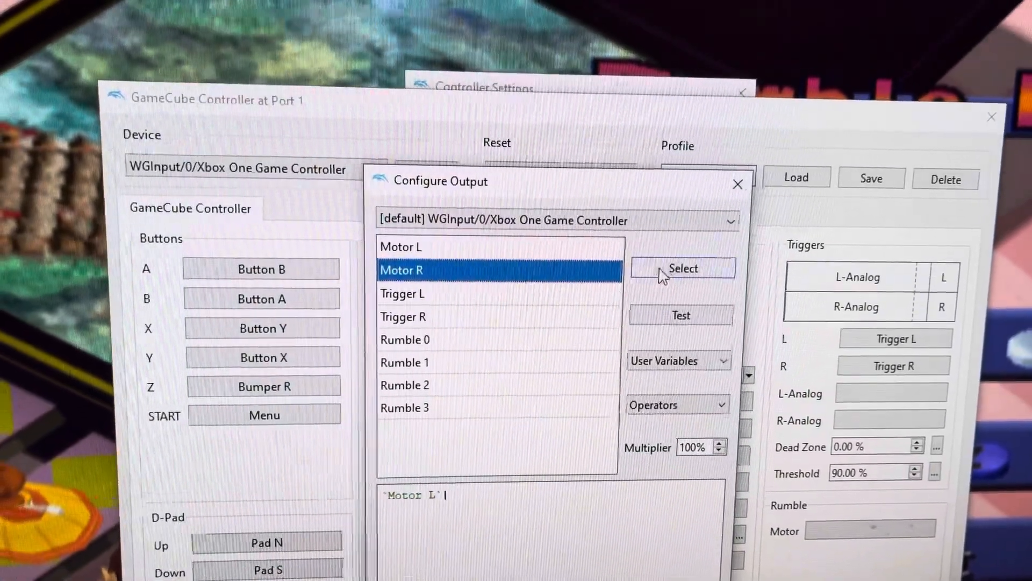
pyautogui.click(682, 268)
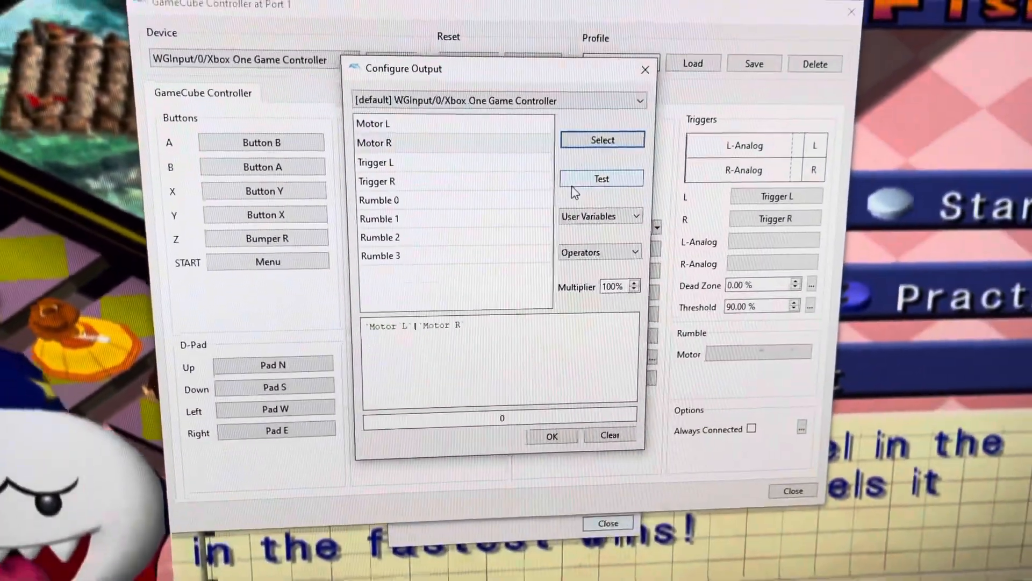